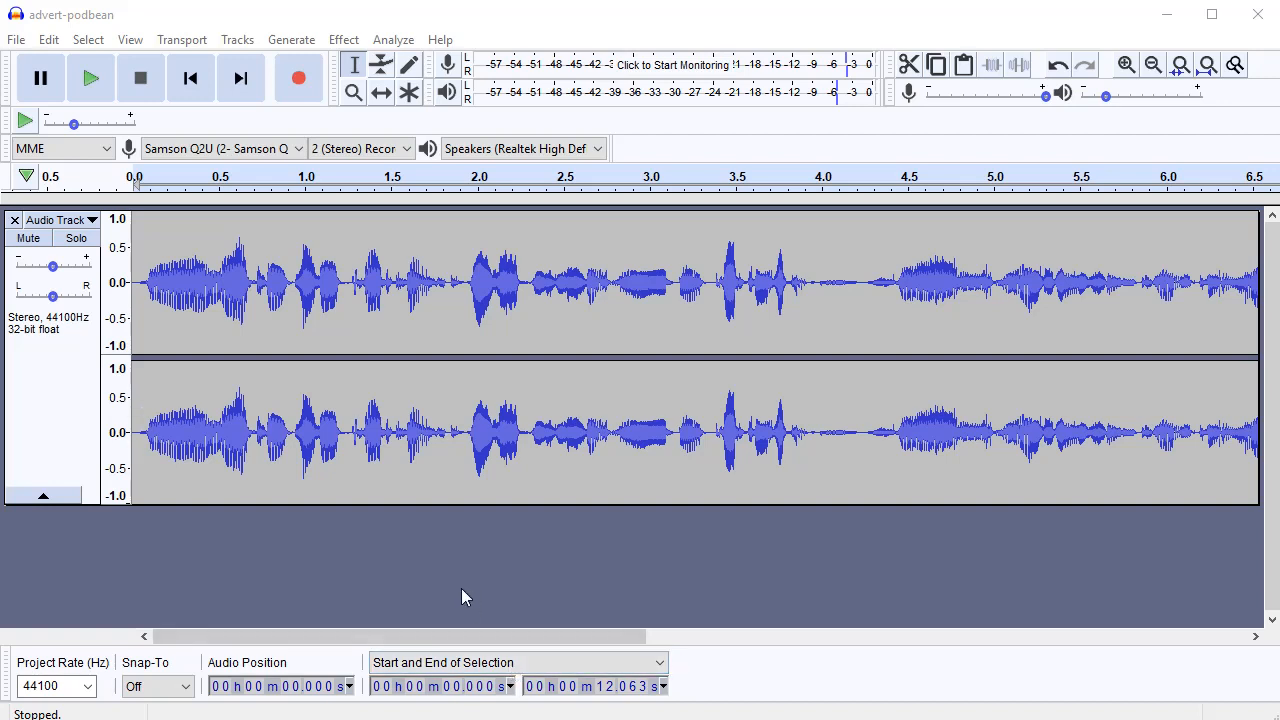
pyautogui.moveTo(452, 600)
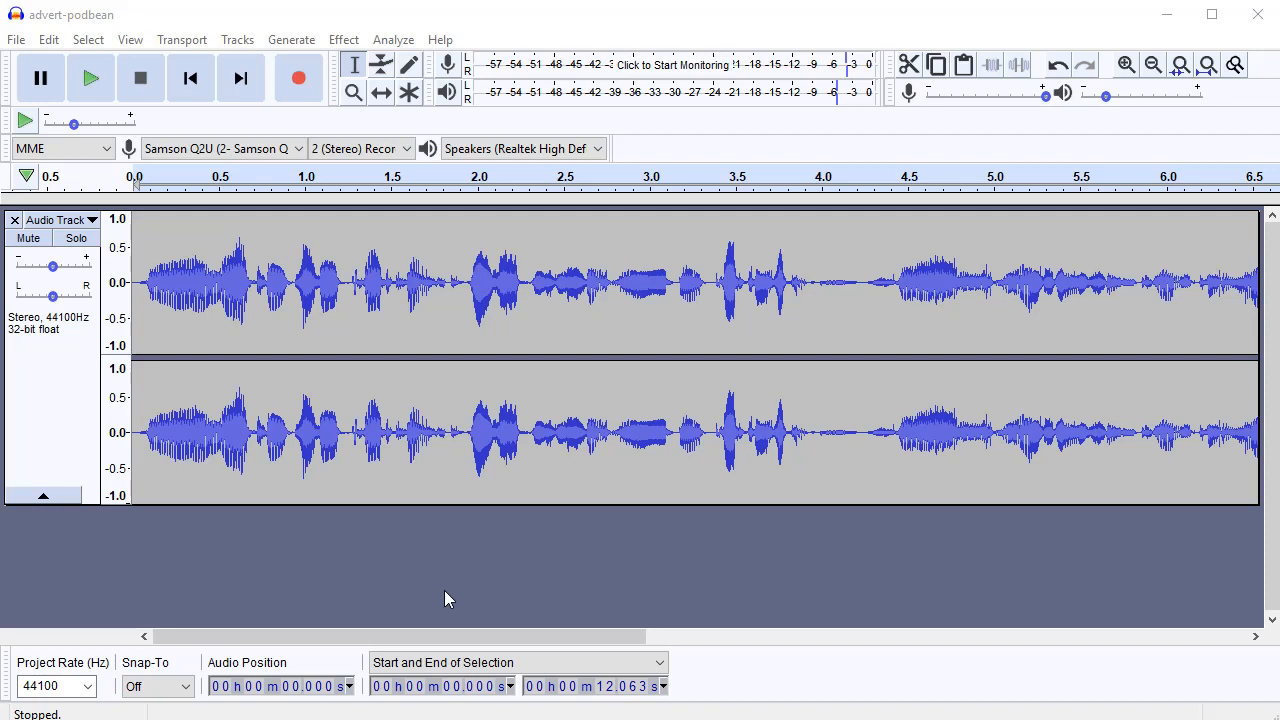
pyautogui.moveTo(472, 558)
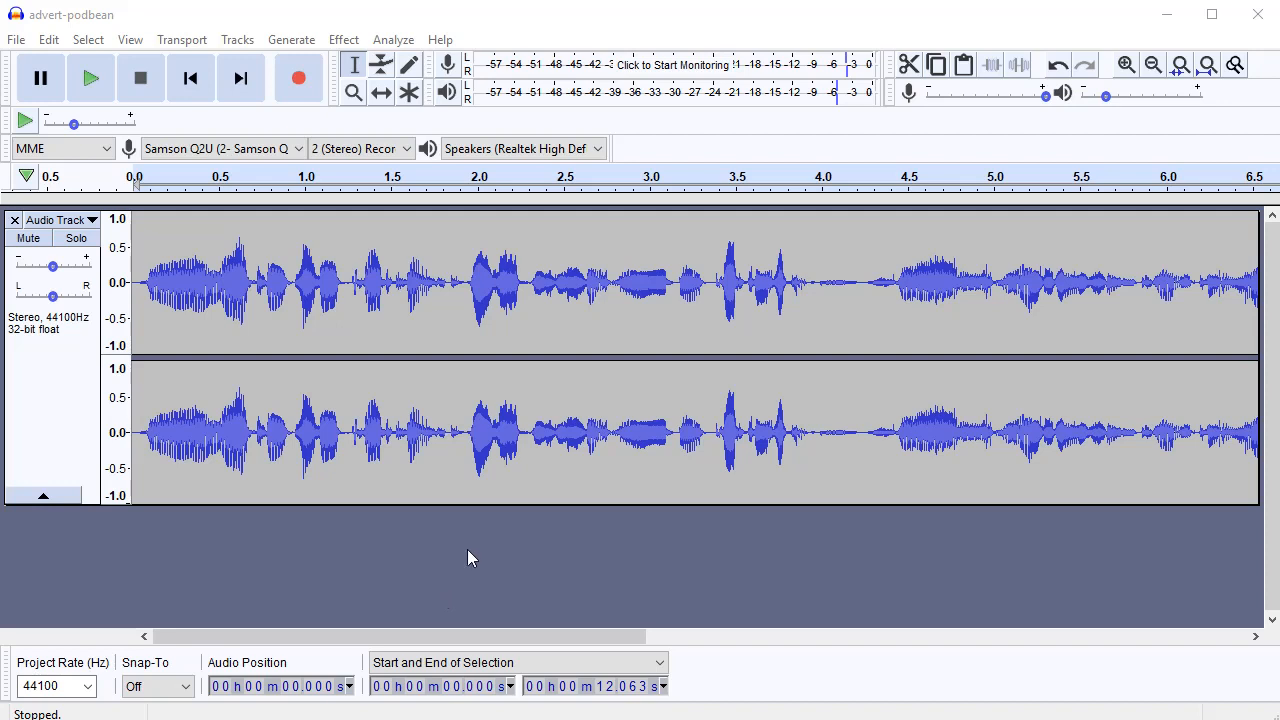
# - Scroll the track view so the whole 12-second stereo recording is visible
pyautogui.hscroll(3)
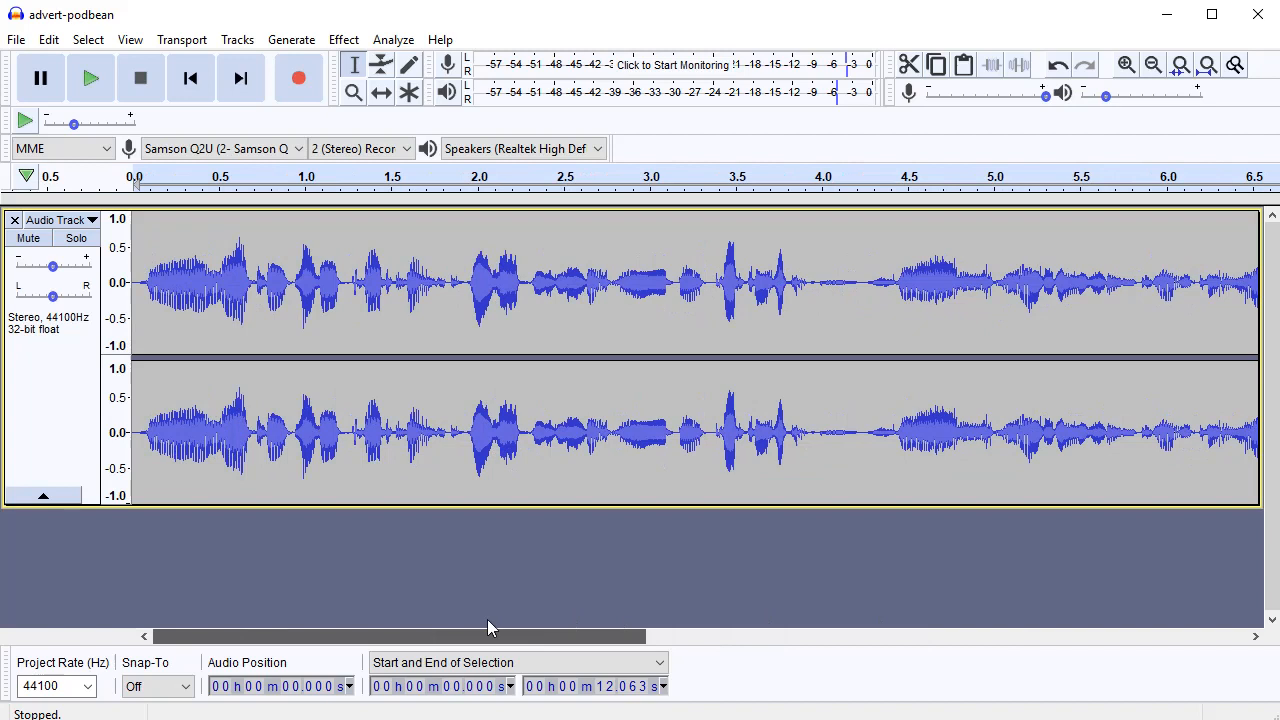
pyautogui.moveTo(500, 380)
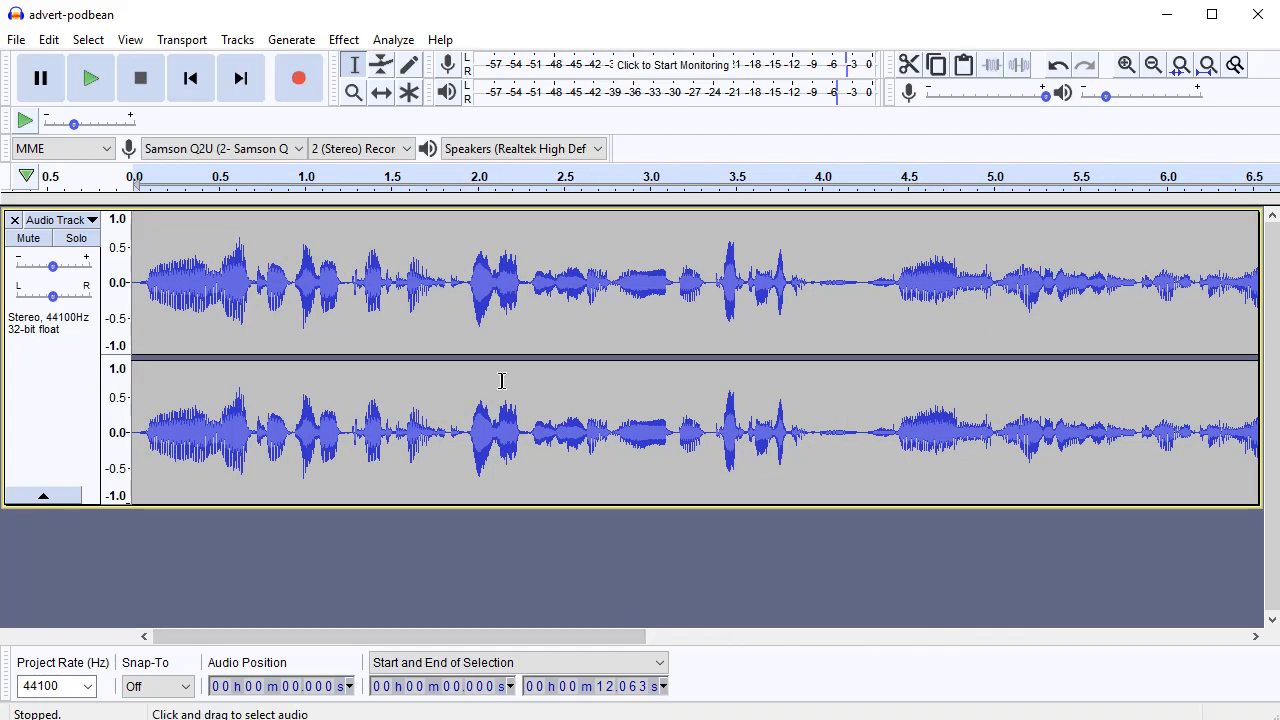
pyautogui.moveTo(600, 378)
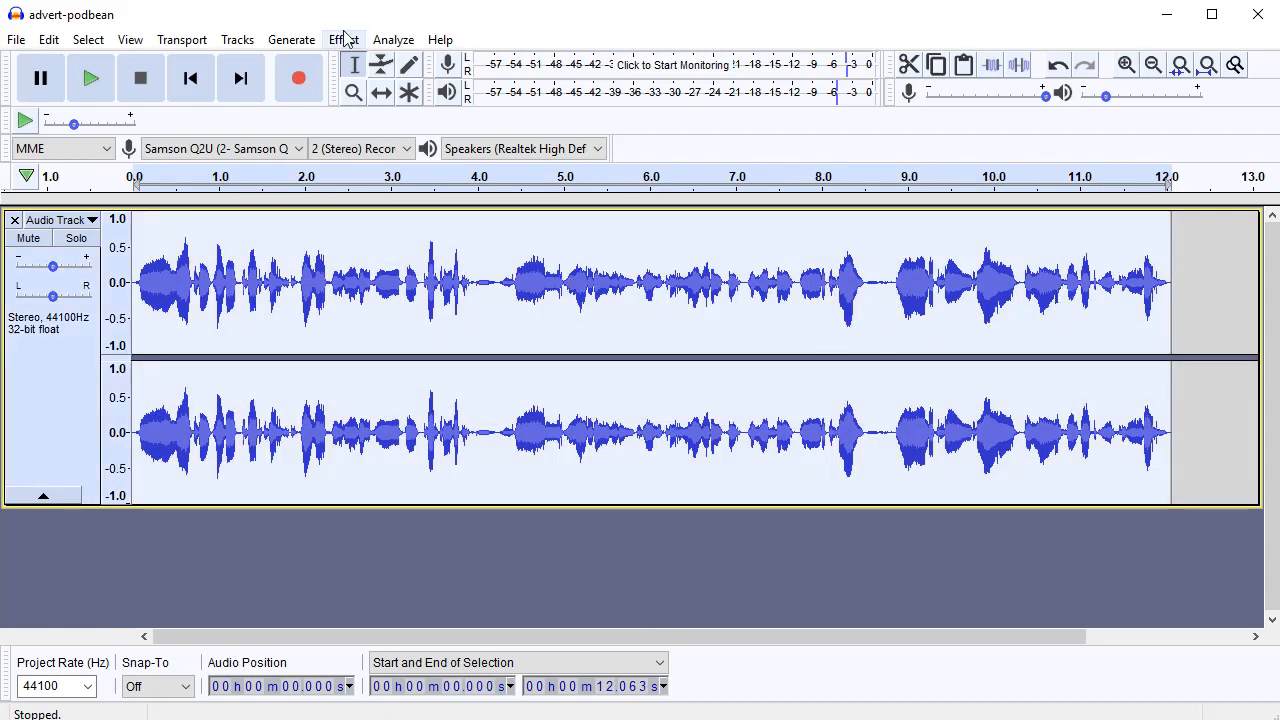
# - Normalize the recording to a -2.0 dB maximum amplitude, keeping Remove DC offset checked
pyautogui.click(344, 40)
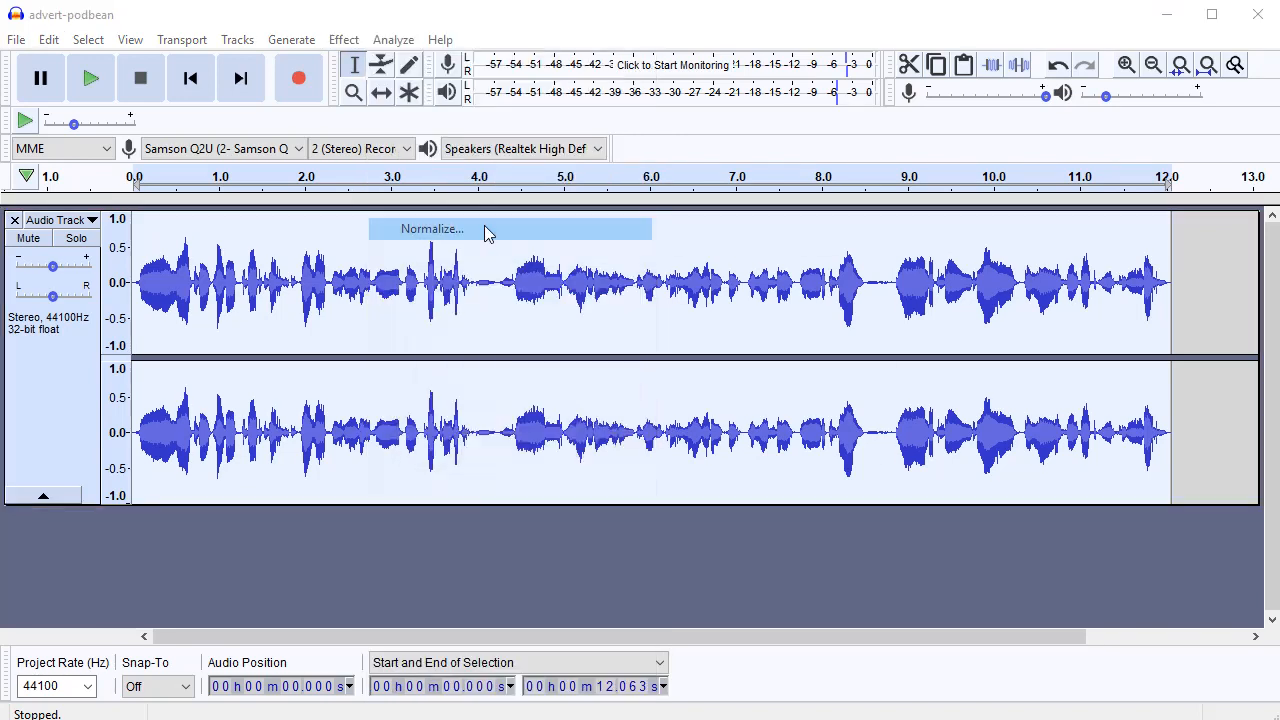
pyautogui.click(432, 228)
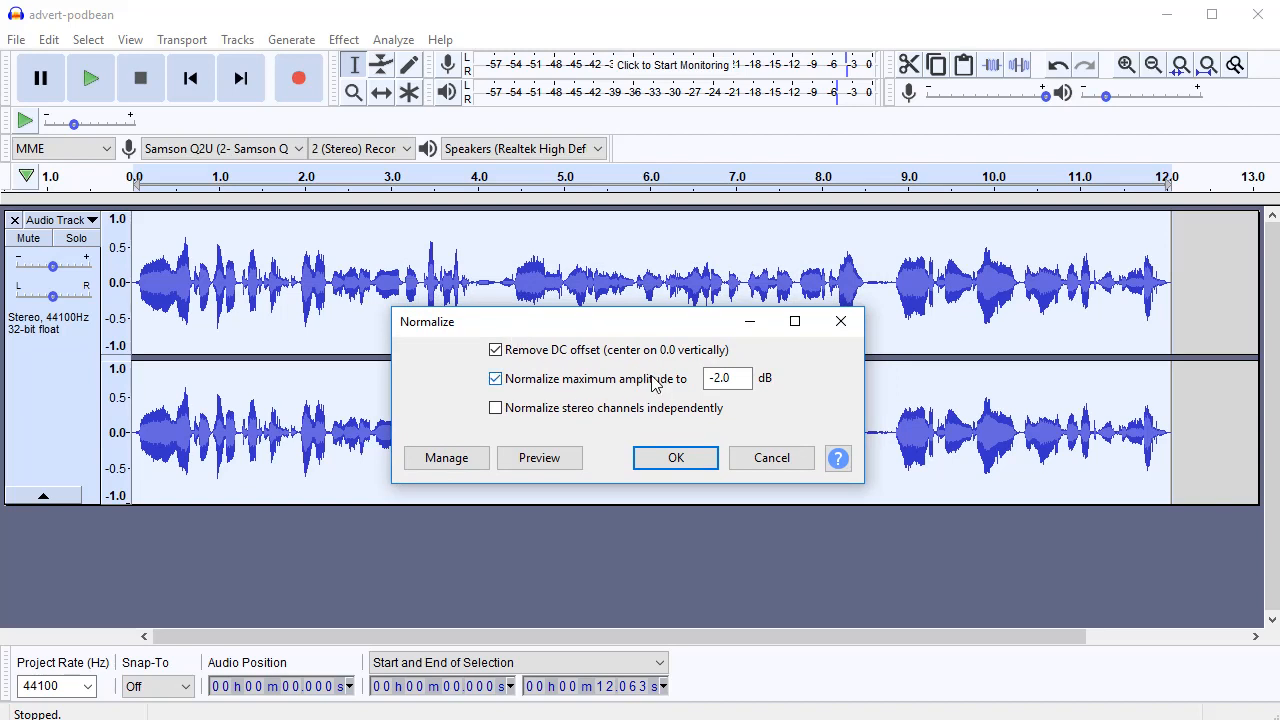
pyautogui.moveTo(680, 398)
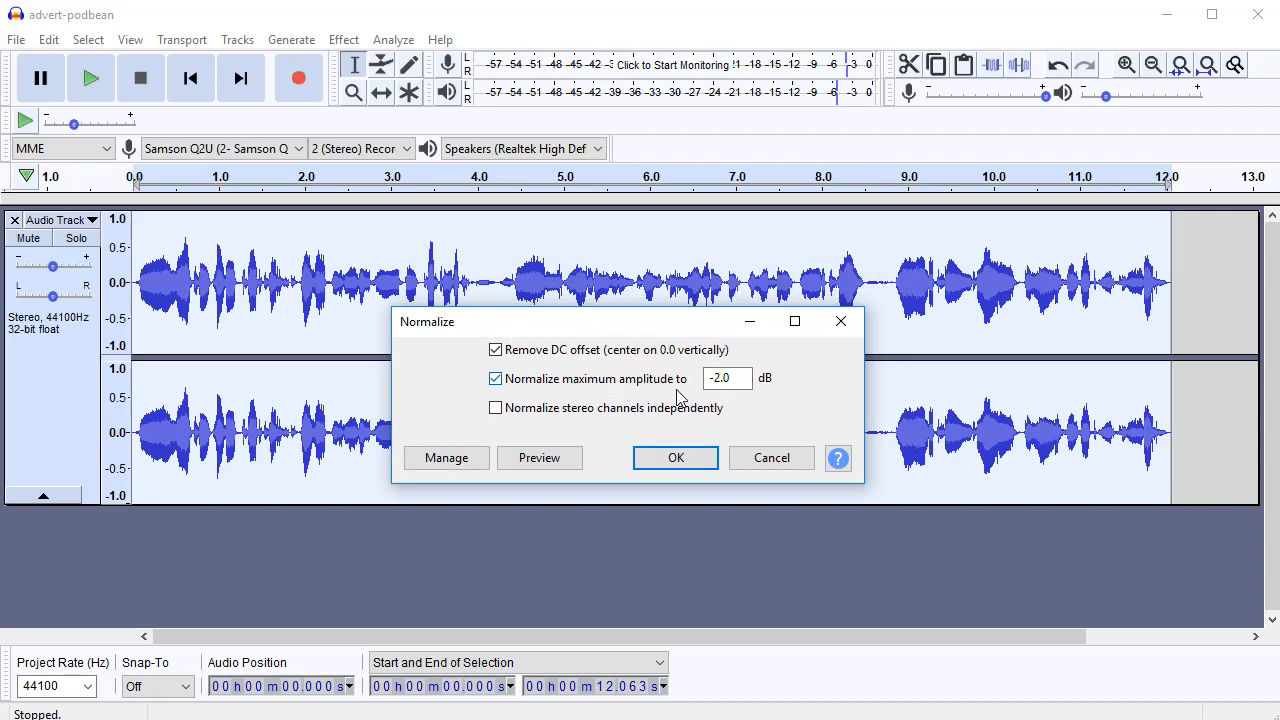
pyautogui.click(728, 378)
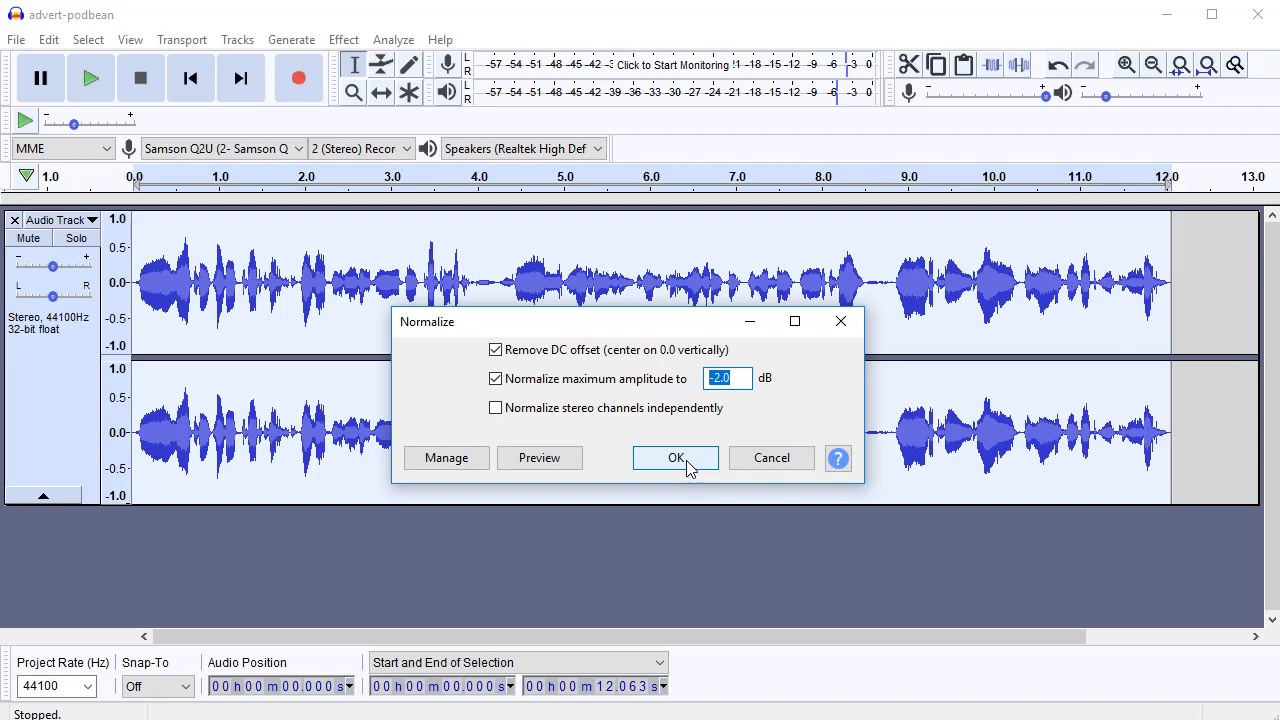
pyautogui.click(676, 458)
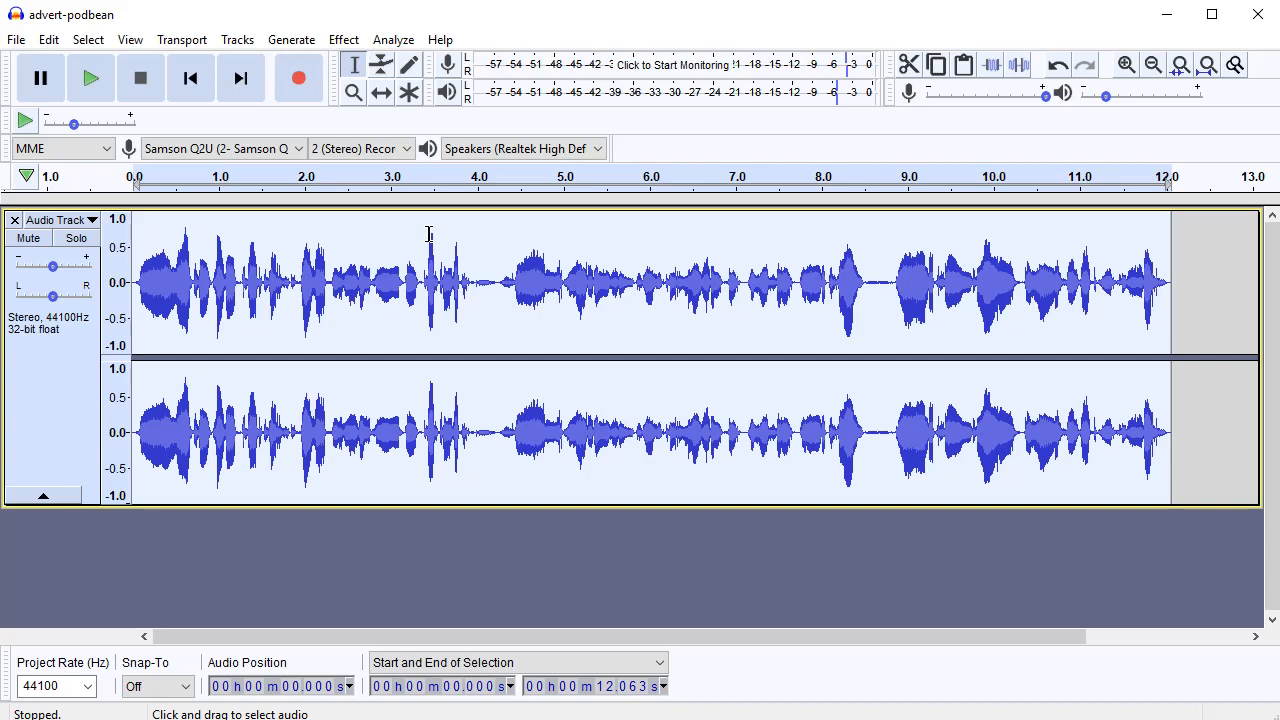
pyautogui.moveTo(420, 214)
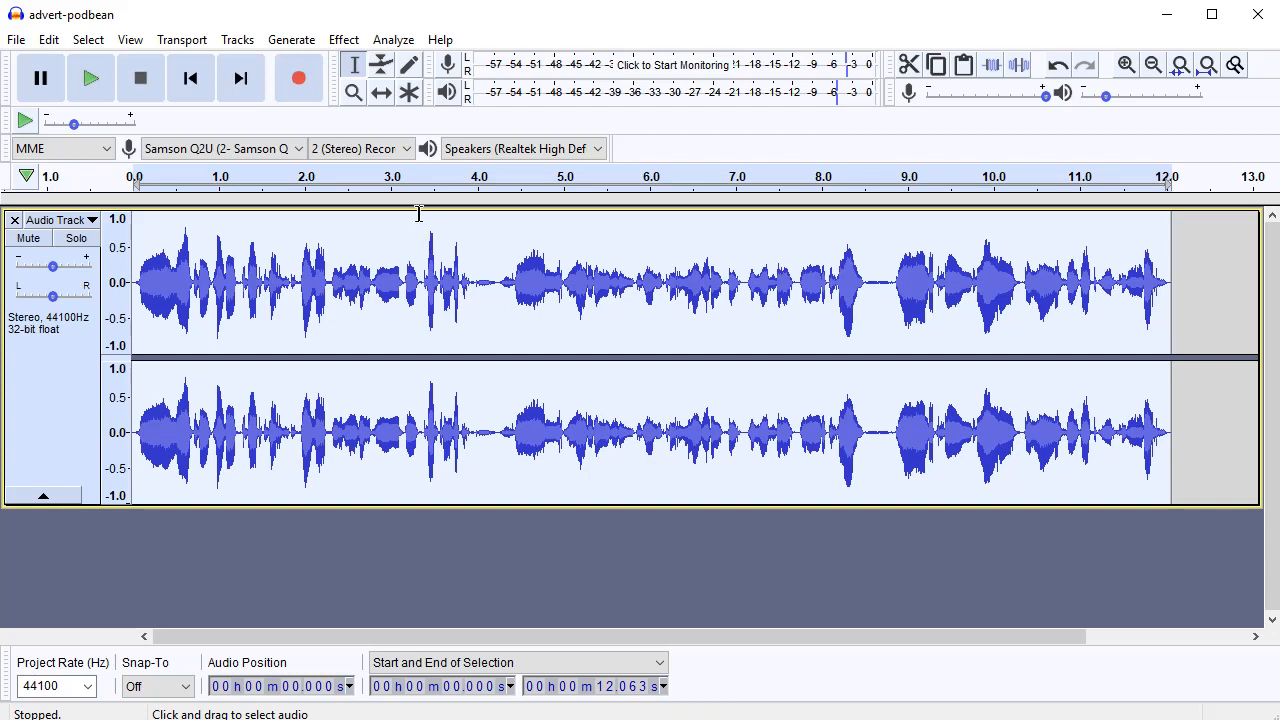
# - Renormalize the recording with the maximum amplitude changed to -6 dB
pyautogui.click(344, 40)
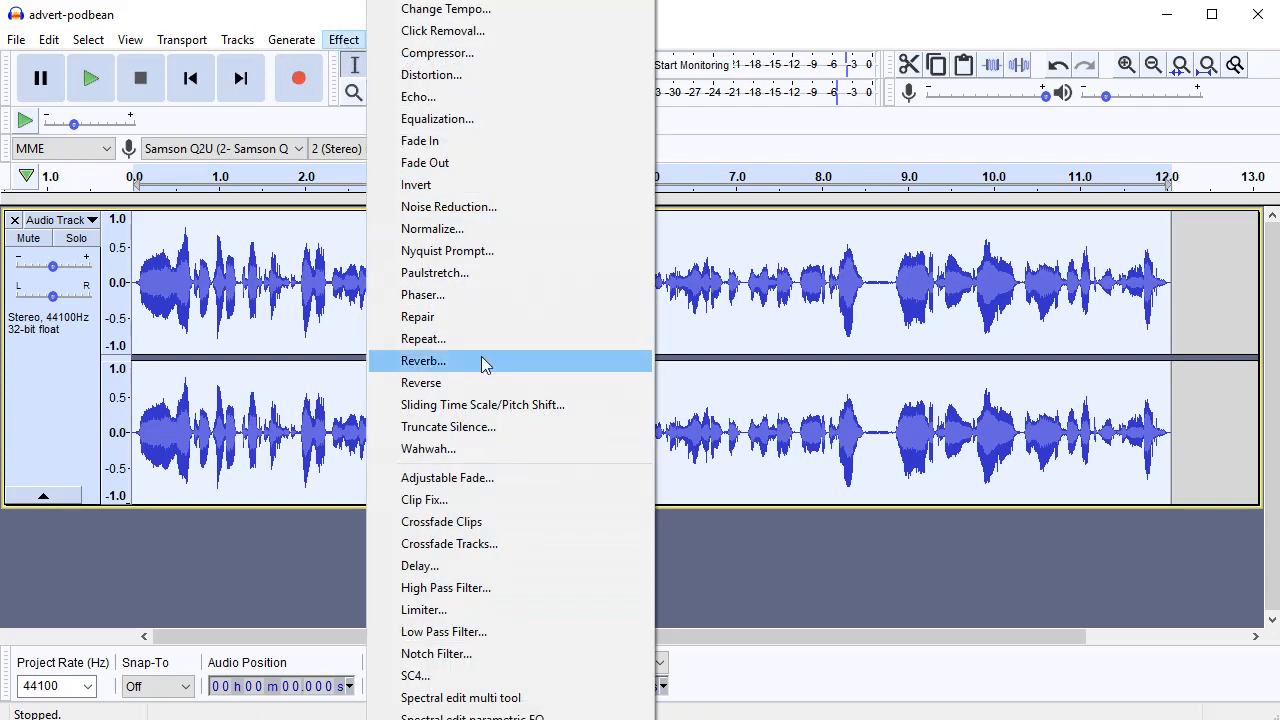
pyautogui.click(432, 228)
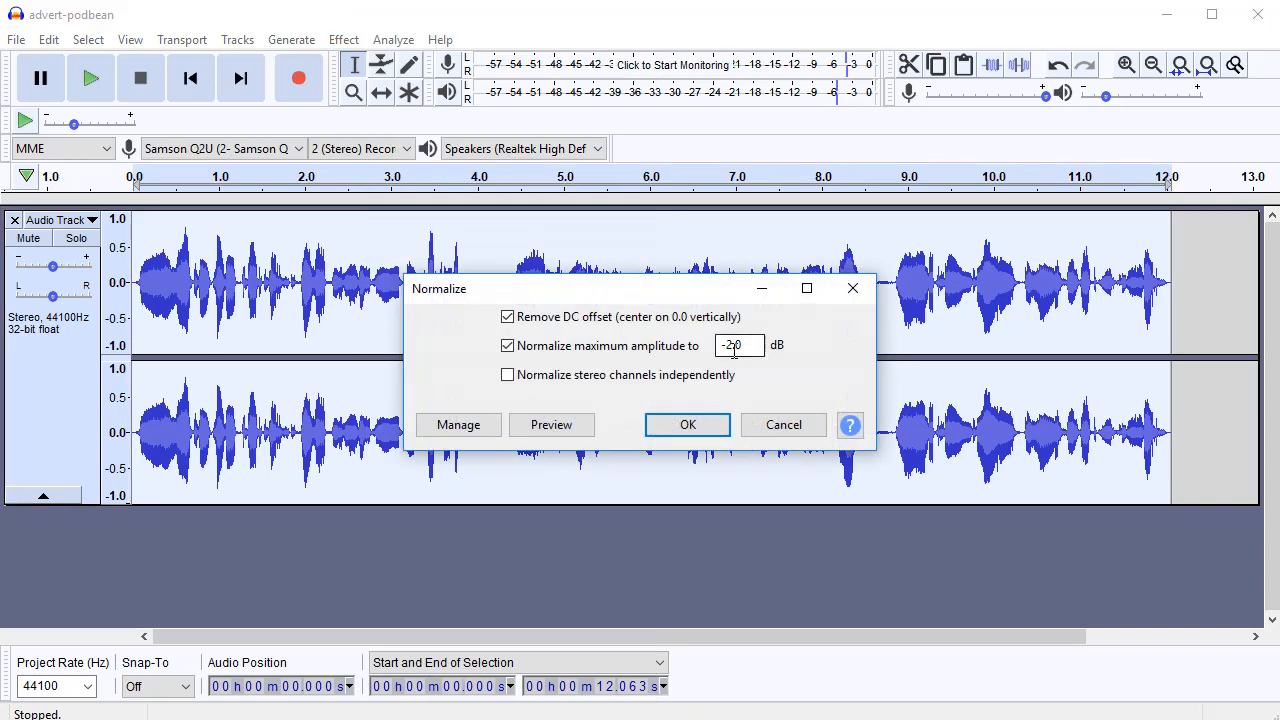
pyautogui.tripleClick(740, 344)
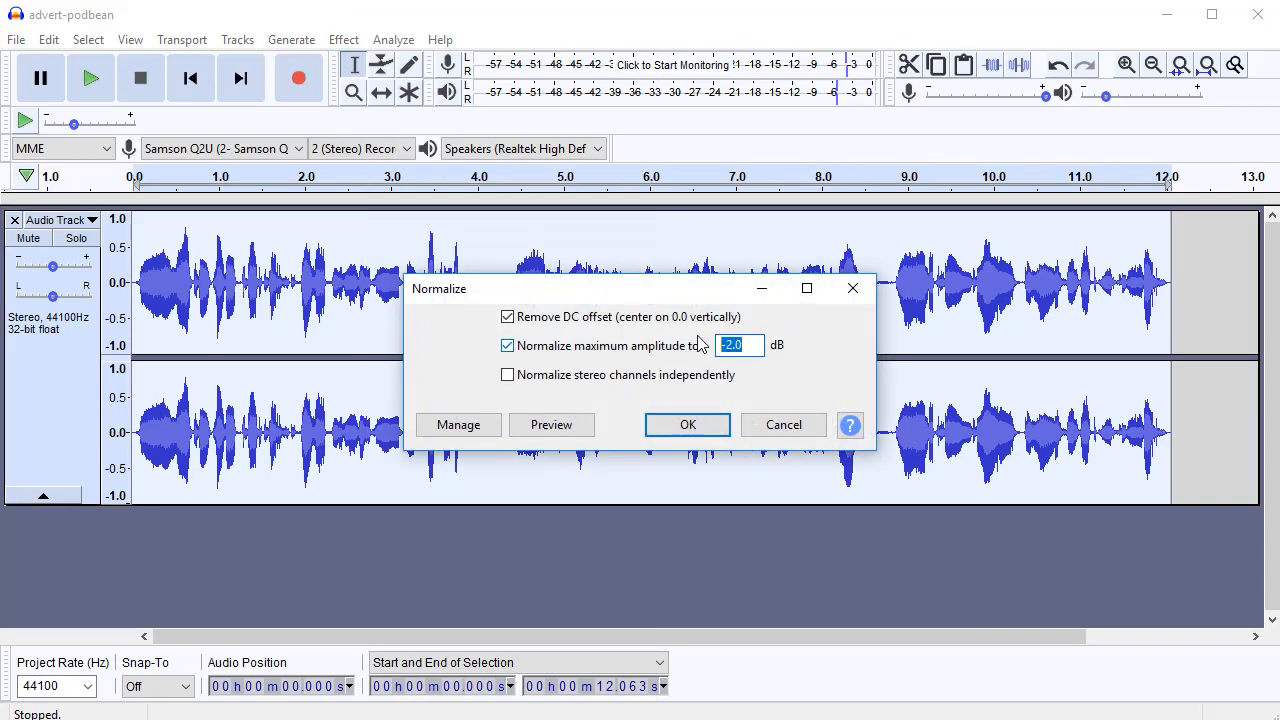
pyautogui.write('-6')
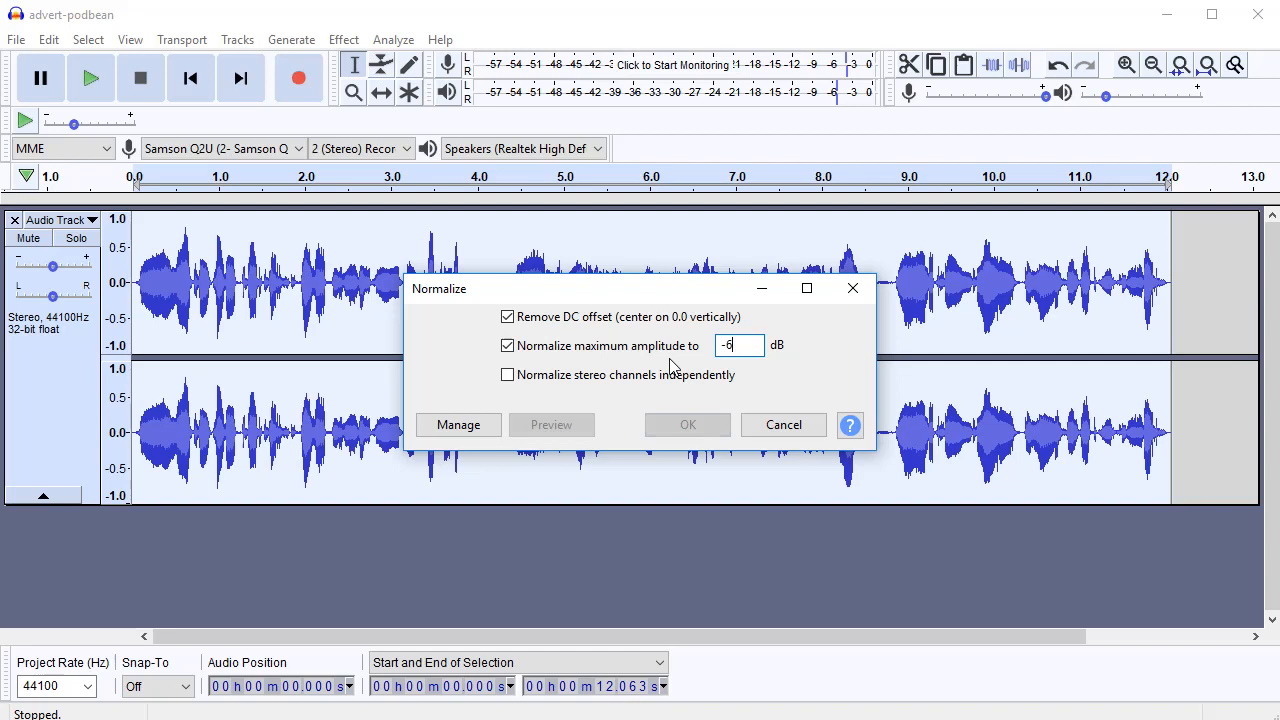
pyautogui.click(688, 424)
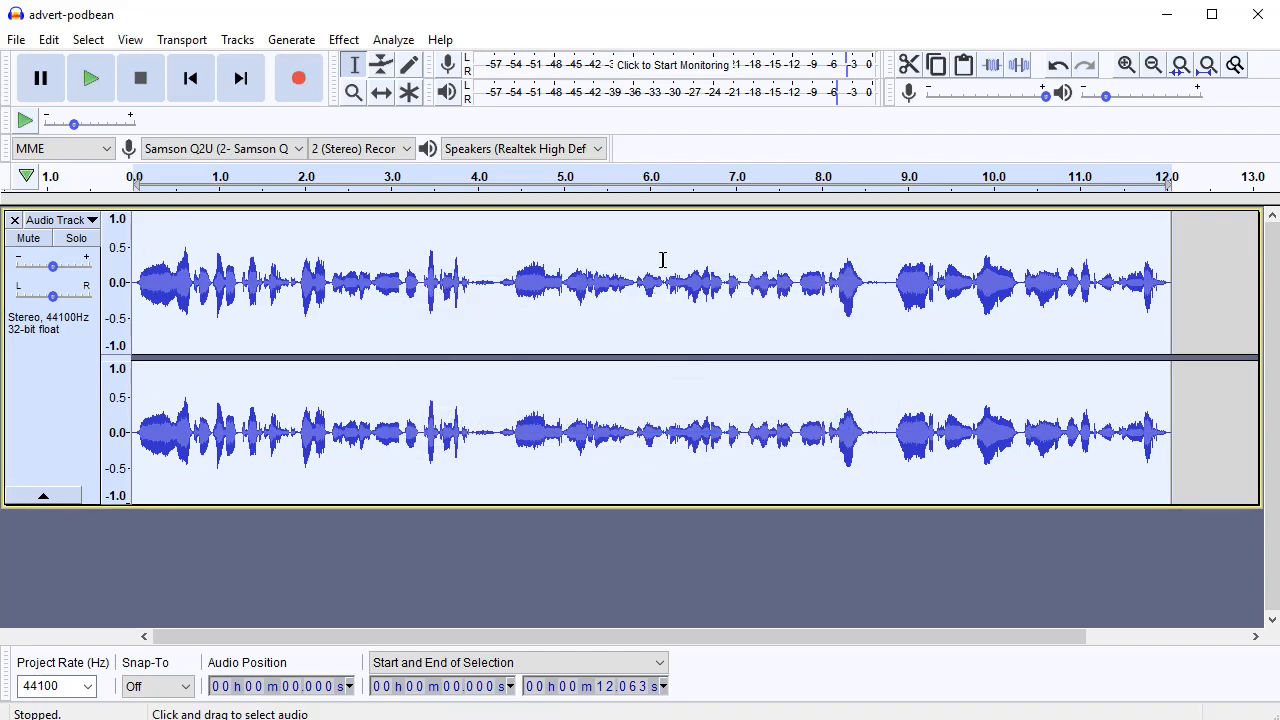
pyautogui.moveTo(438, 284)
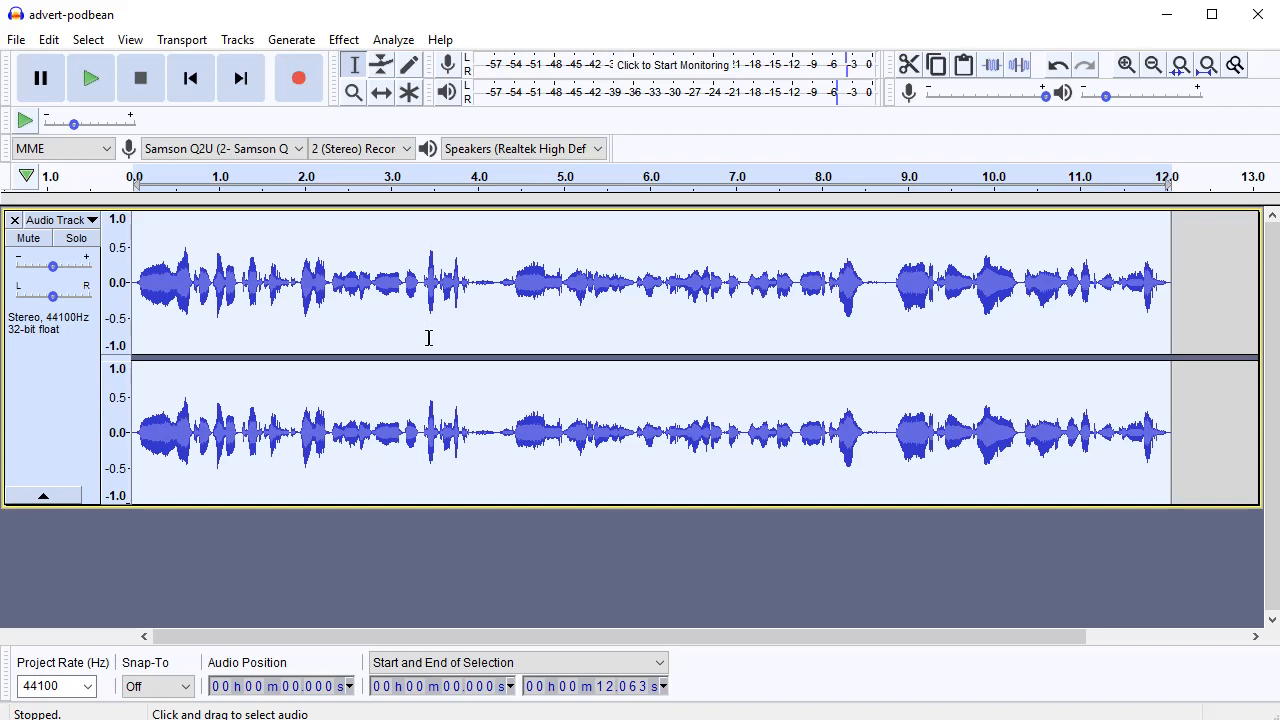
pyautogui.moveTo(312, 228)
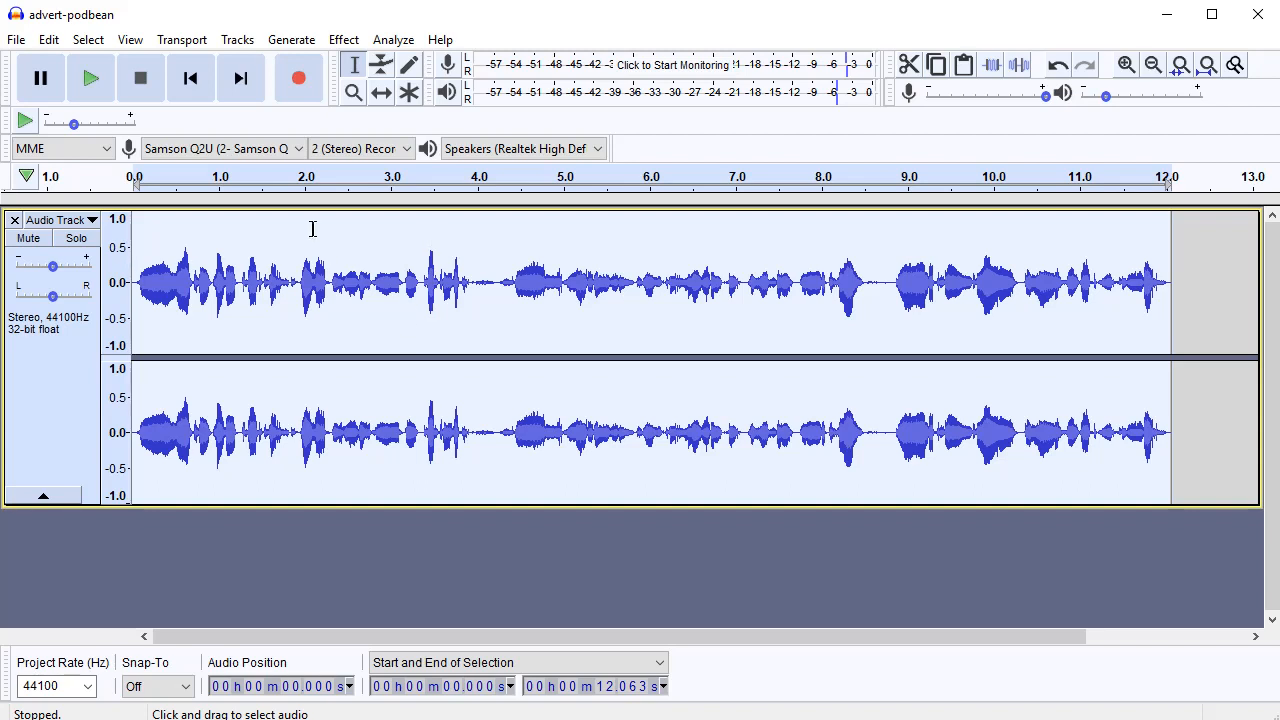
pyautogui.moveTo(392, 308)
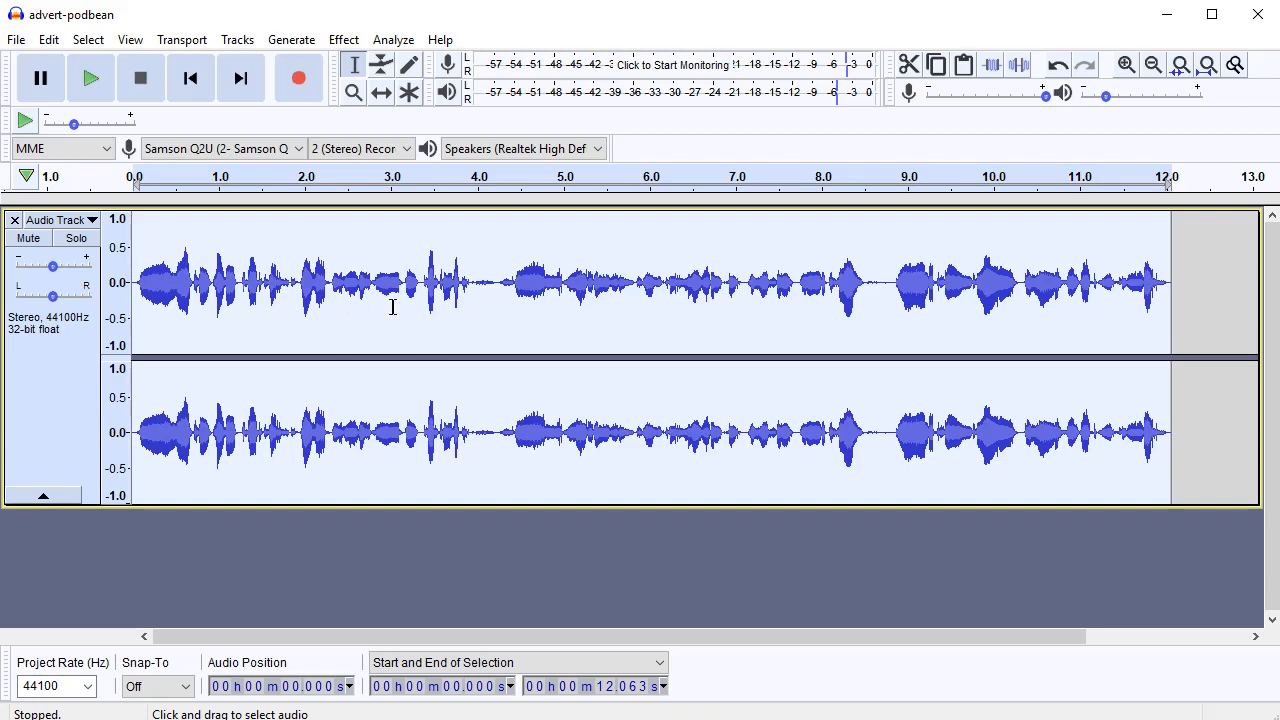
# - Normalize once more at the louder amplitude so the waveform nearly fills the track height
pyautogui.click(344, 40)
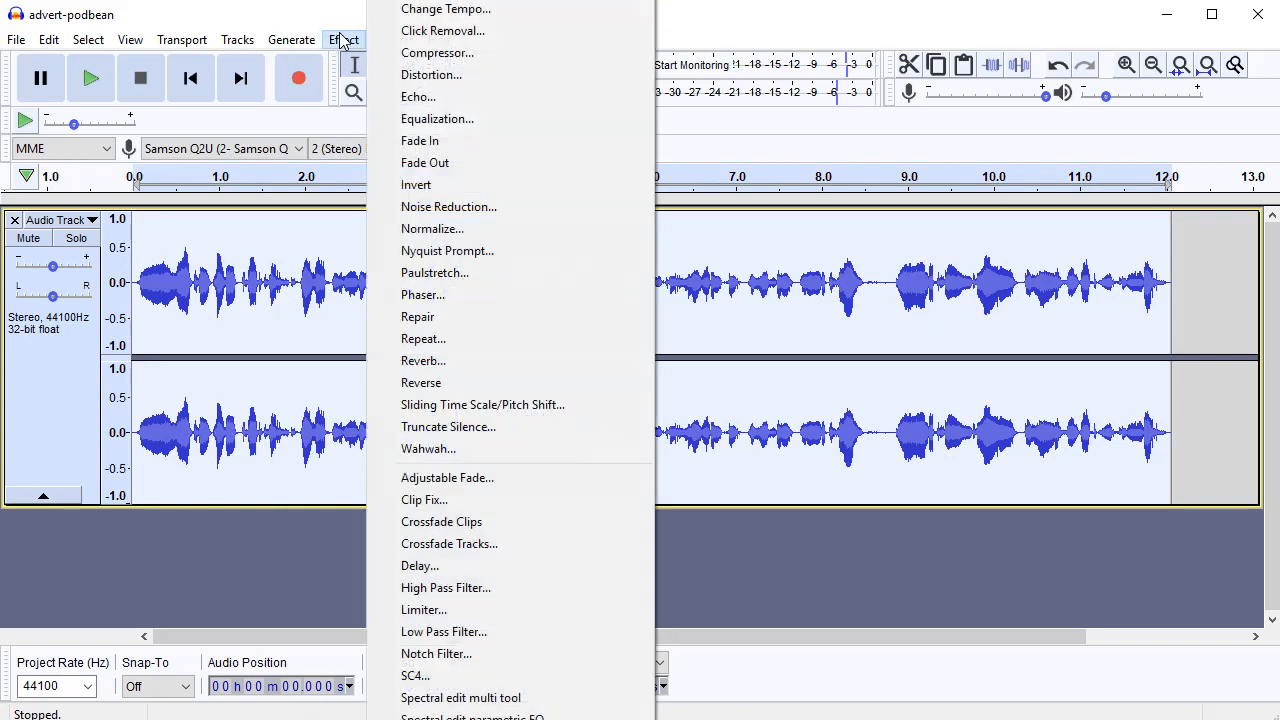
pyautogui.moveTo(436, 120)
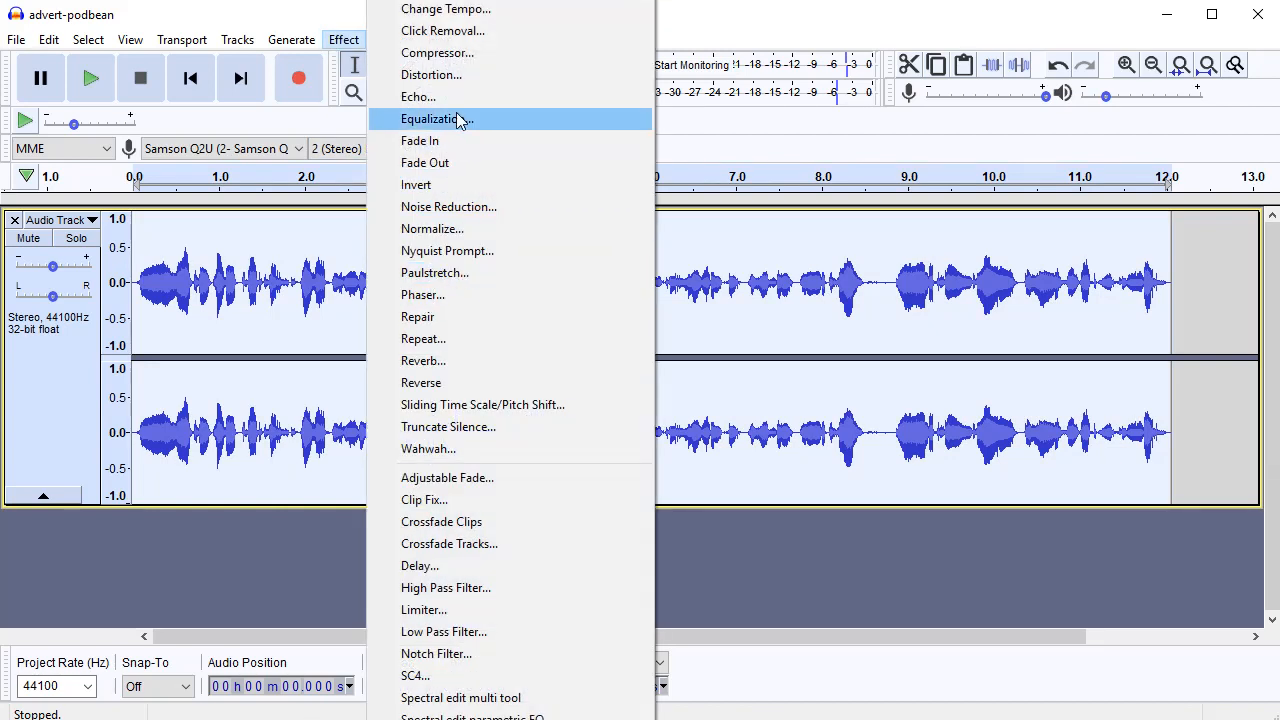
pyautogui.click(432, 228)
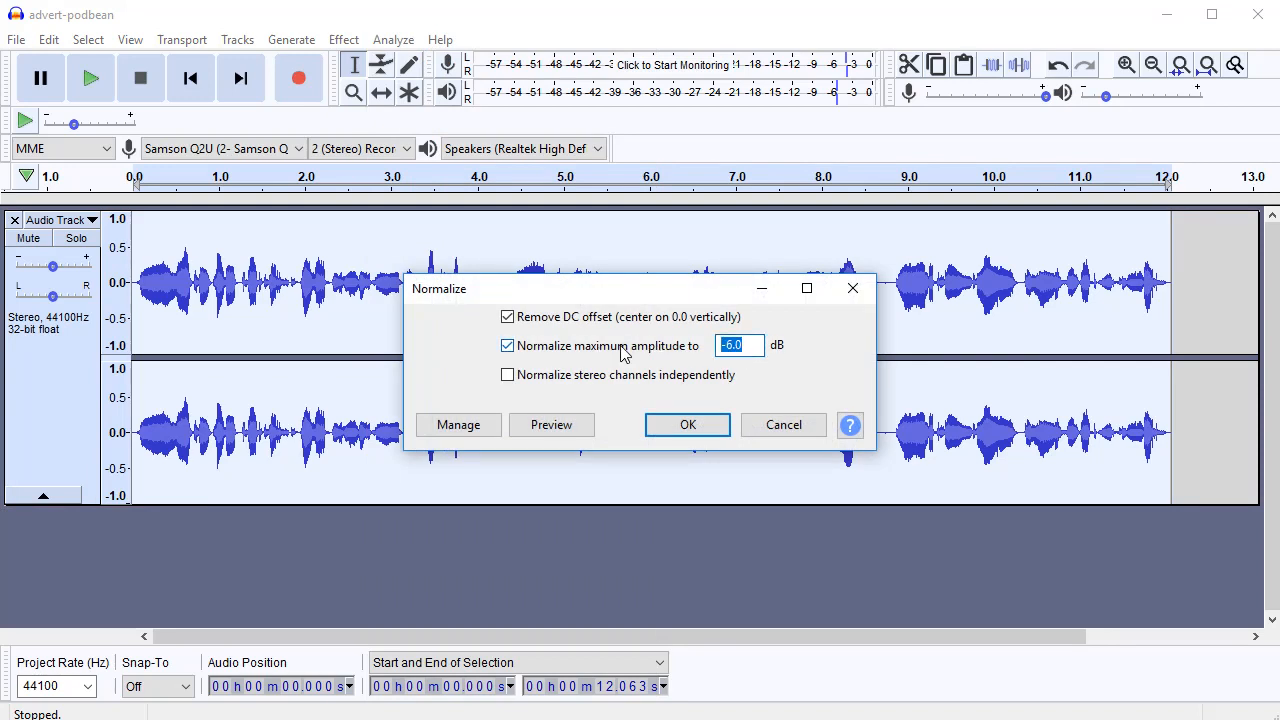
pyautogui.click(688, 424)
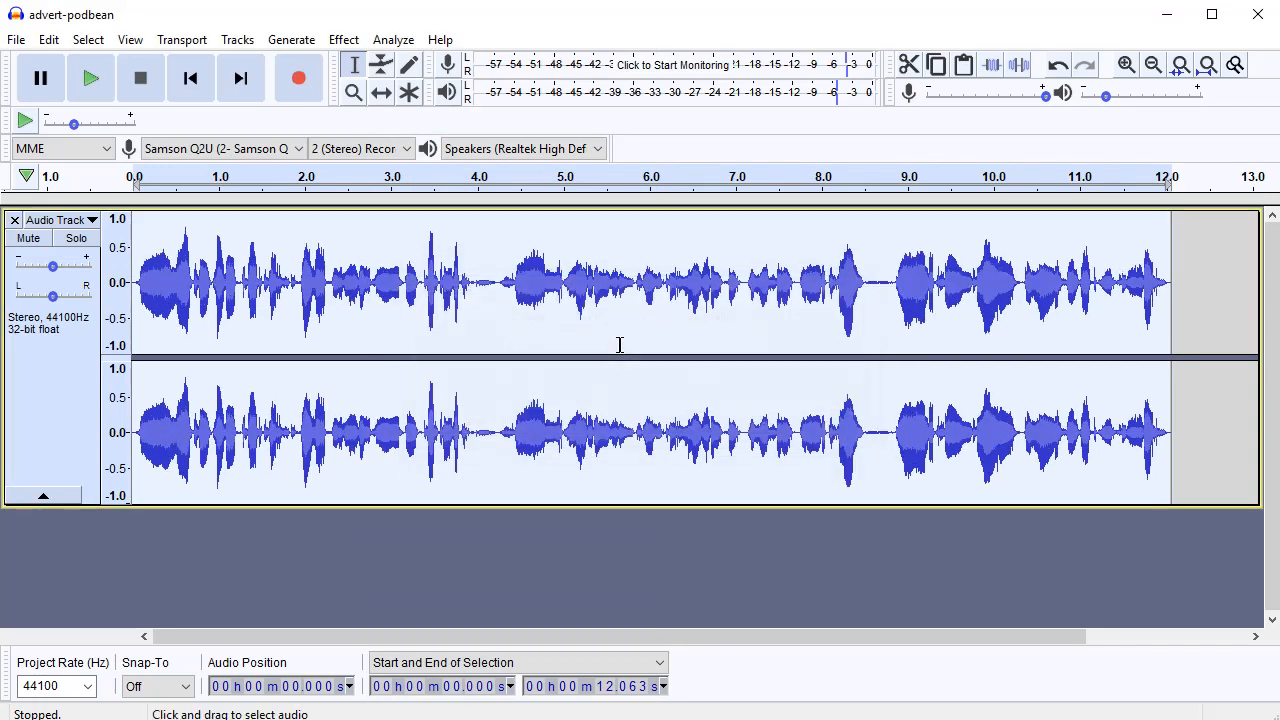
pyautogui.moveTo(434, 220)
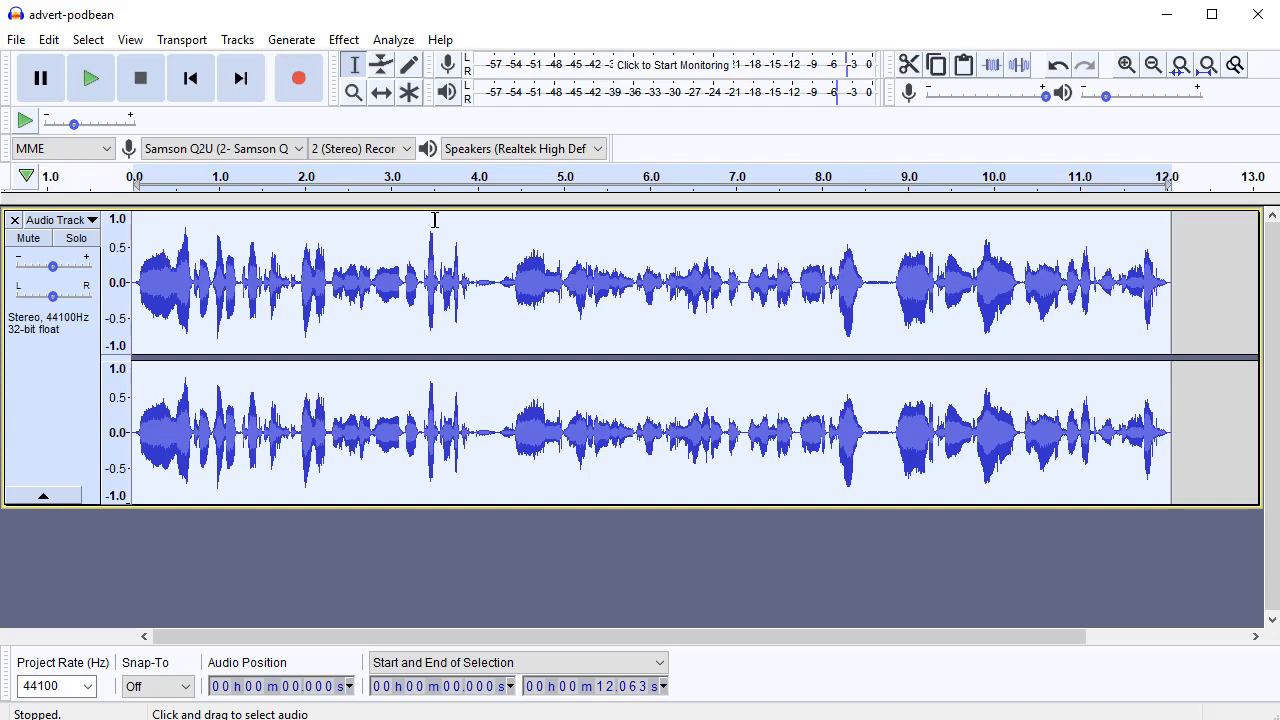